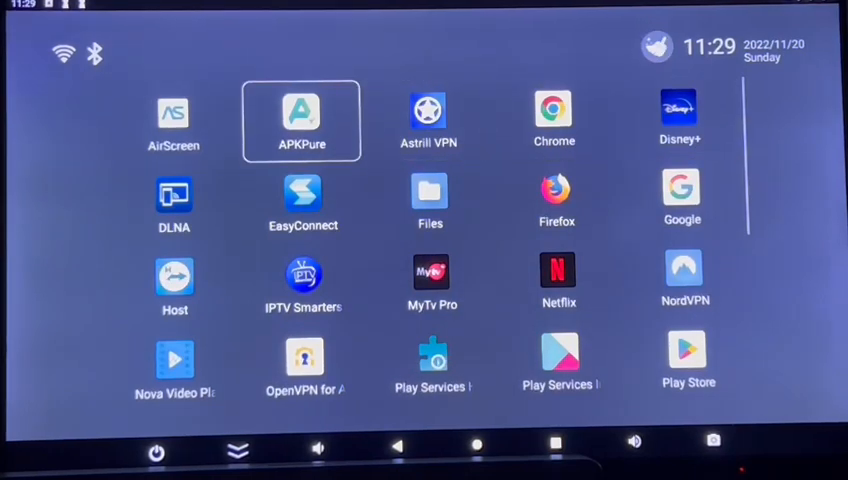
Launch APKPure from the app grid to bring up its update install prompt.
{"action": "left_click", "coordinate": [428, 110]}
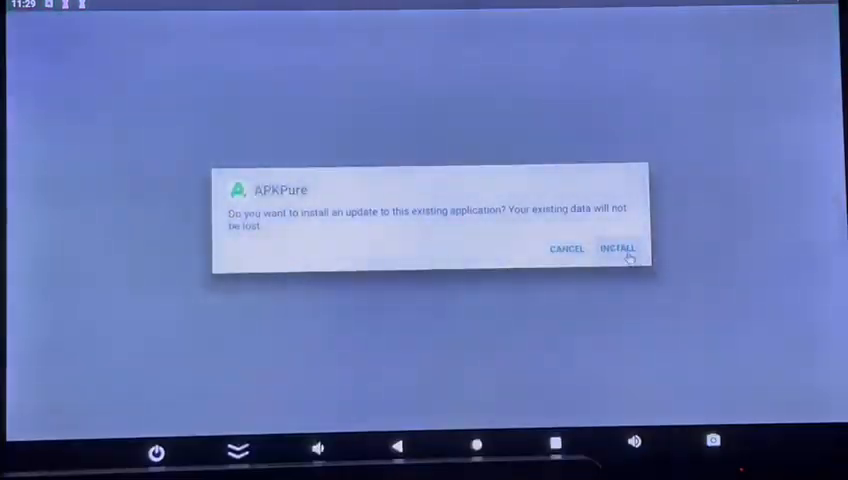
Install the APKPure update and open the updated APKPure.
{"action": "left_click", "coordinate": [618, 248]}
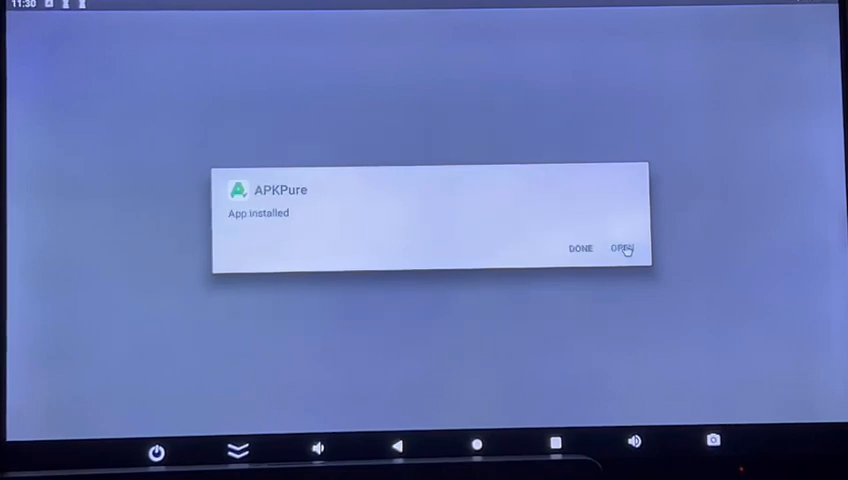
{"action": "left_click", "coordinate": [580, 248]}
{"action": "type", "text": "d"}
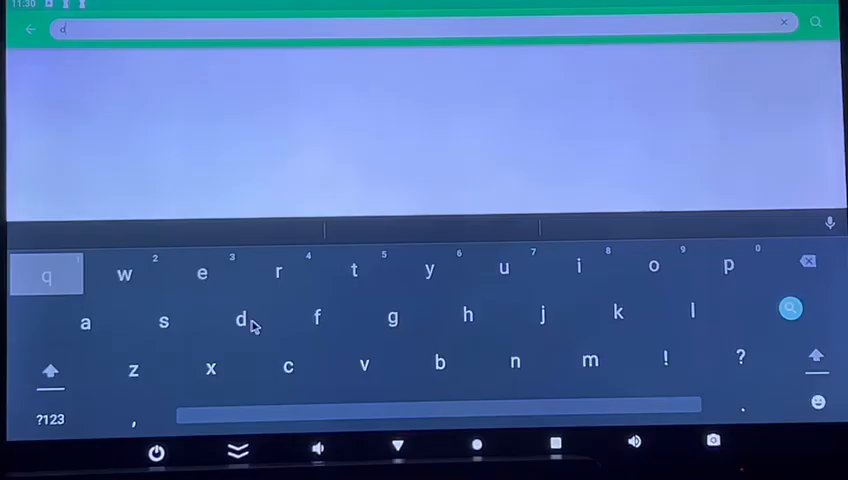
Search APKPure for 'disney' and launch Disney+, showing its new-version notice.
{"action": "left_click", "coordinate": [578, 270]}
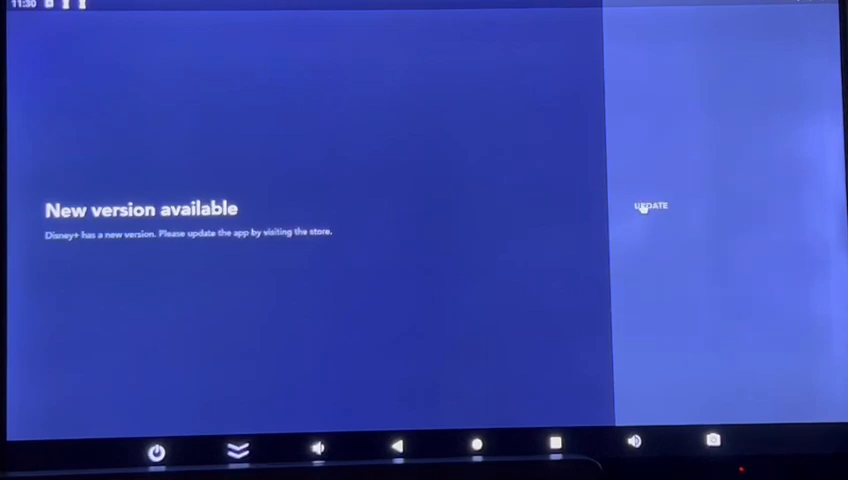
Try updating Disney+ via its APKPure page, then relaunch it from there.
{"action": "left_click", "coordinate": [649, 205]}
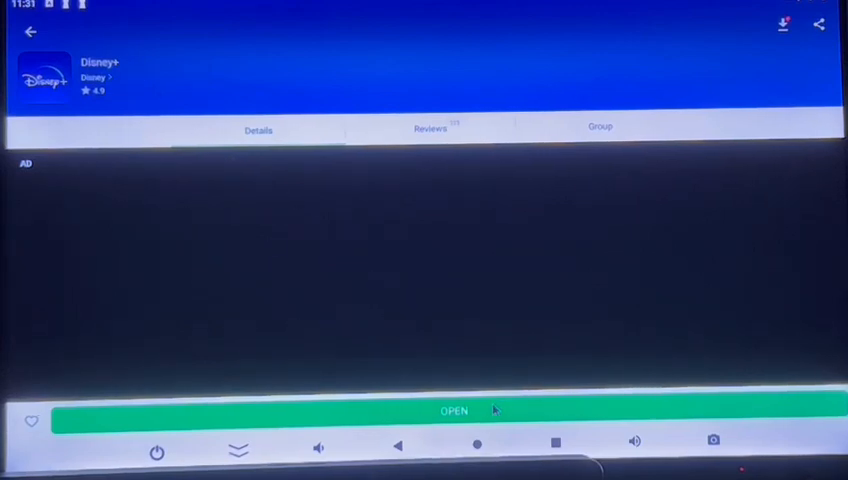
{"action": "left_click", "coordinate": [454, 411]}
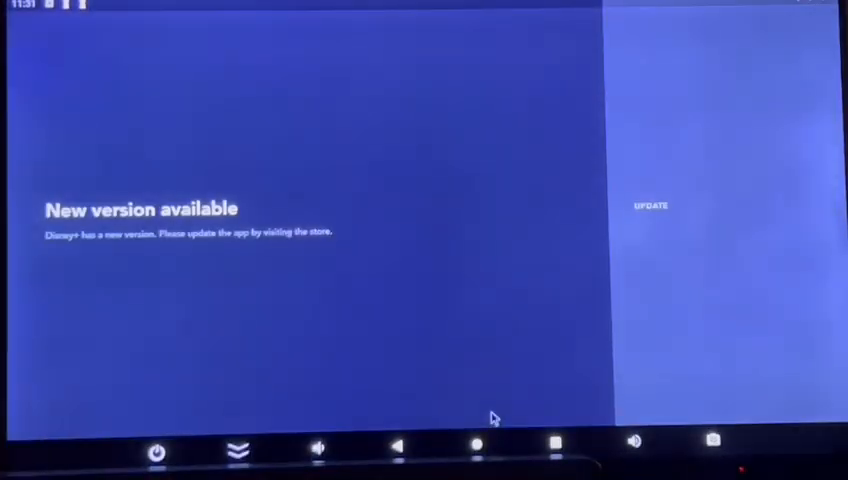
{"action": "mouse_move", "coordinate": [197, 263]}
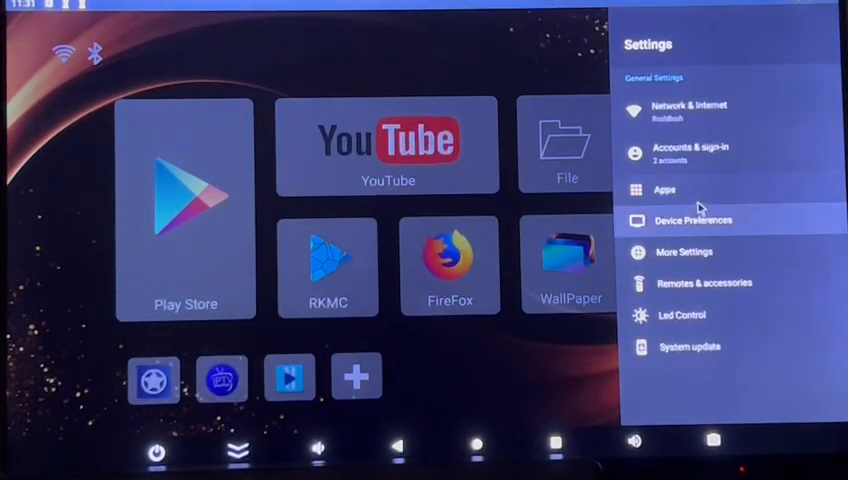
Uninstall Disney+ from the installed apps list, then relaunch APKPure.
{"action": "left_click", "coordinate": [666, 189]}
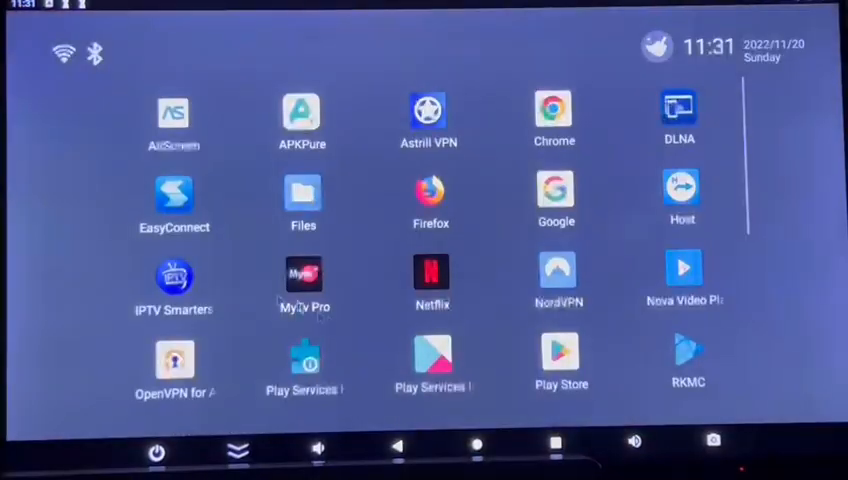
{"action": "left_click", "coordinate": [302, 112]}
{"action": "type", "text": "disne"}
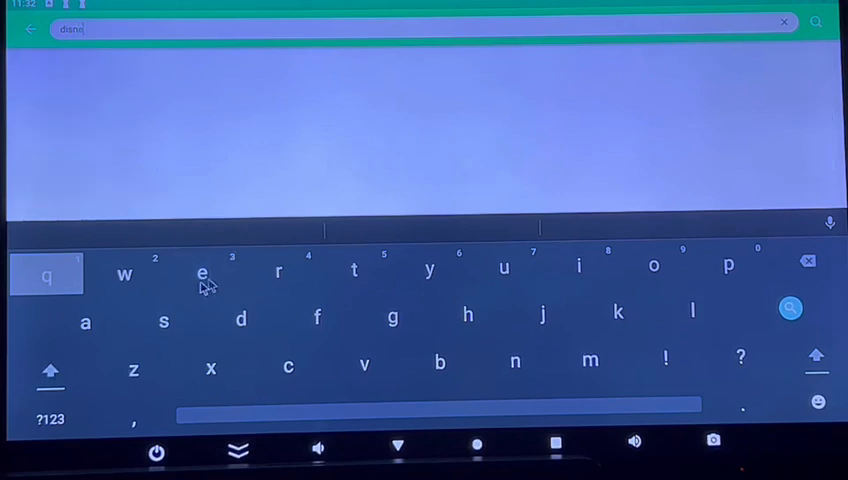
Finish the 'disney' search and install the first Disney+ result.
{"action": "type", "text": "y"}
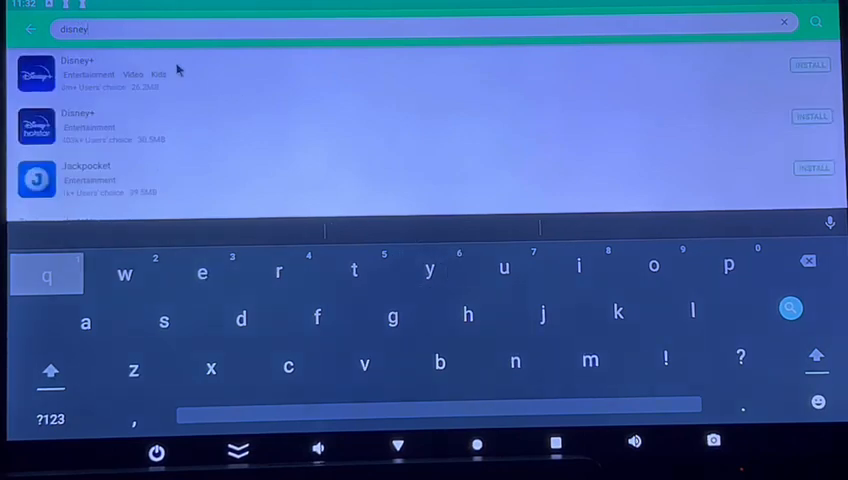
{"action": "left_click", "coordinate": [80, 74]}
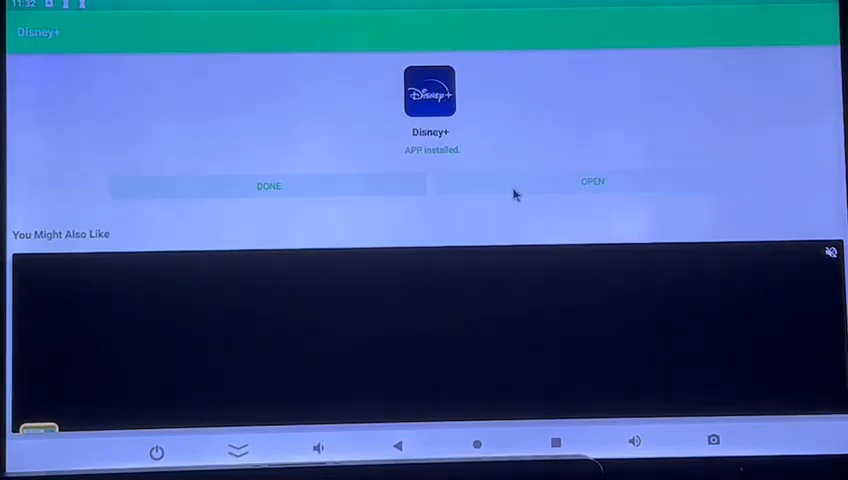
{"action": "left_click", "coordinate": [592, 181]}
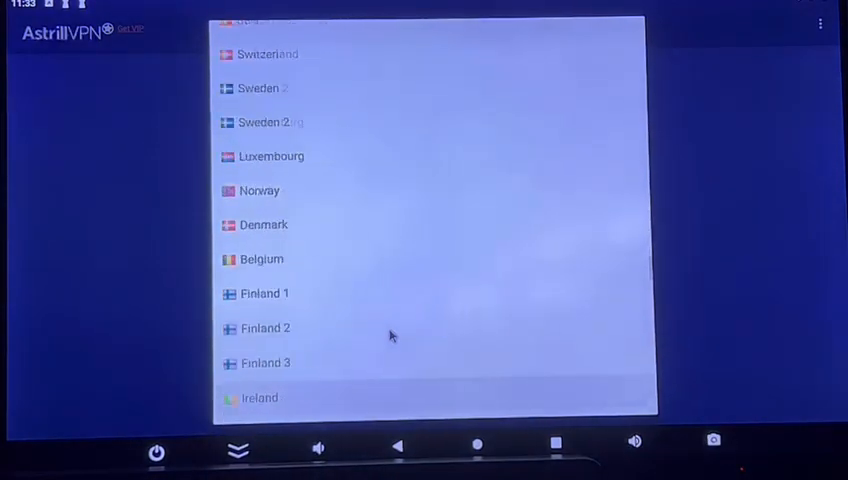
{"action": "scroll", "scroll_direction": "down", "scroll_amount": 3}
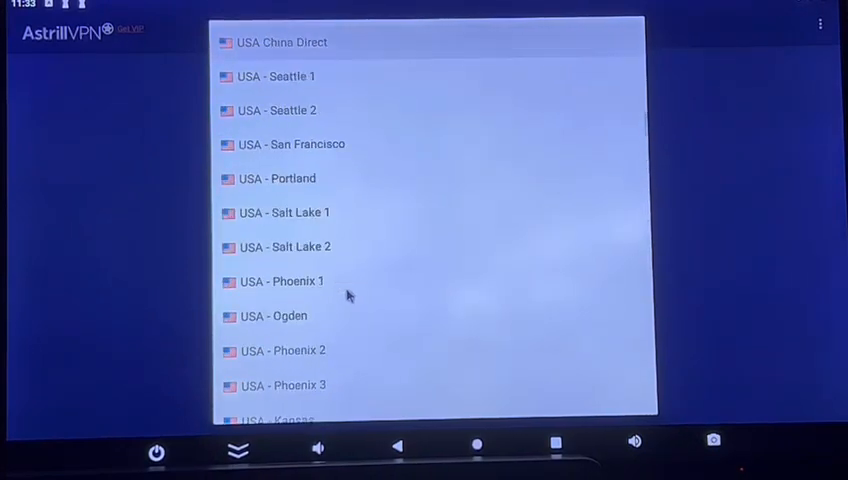
{"action": "scroll", "scroll_direction": "down", "scroll_amount": 3}
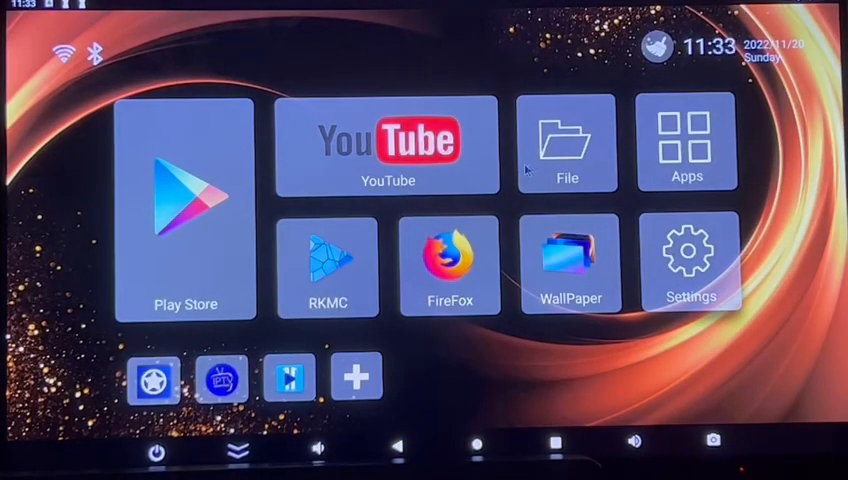
{"action": "mouse_move", "coordinate": [547, 272]}
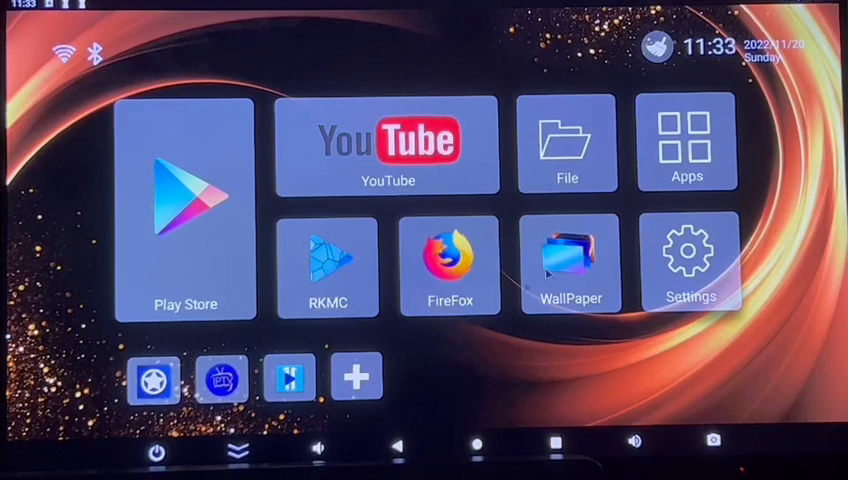
Clear running background processes with the cleaner icon, then open the full app list.
{"action": "left_click", "coordinate": [450, 263]}
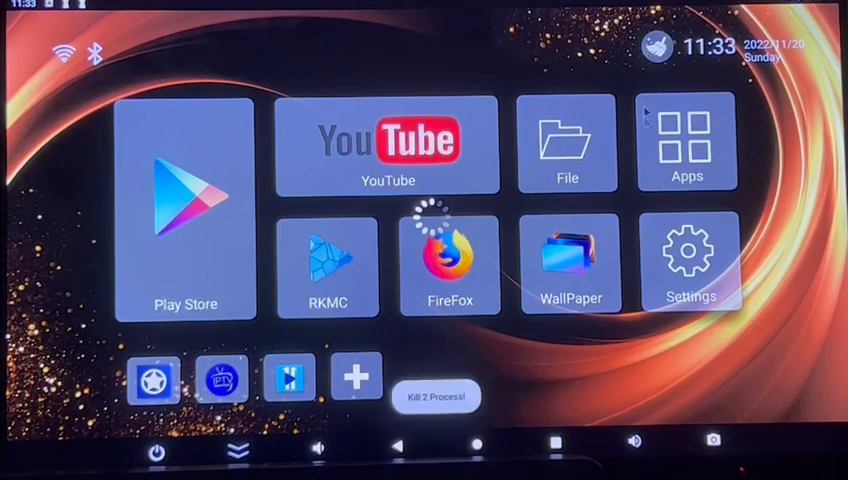
{"action": "left_click", "coordinate": [687, 142]}
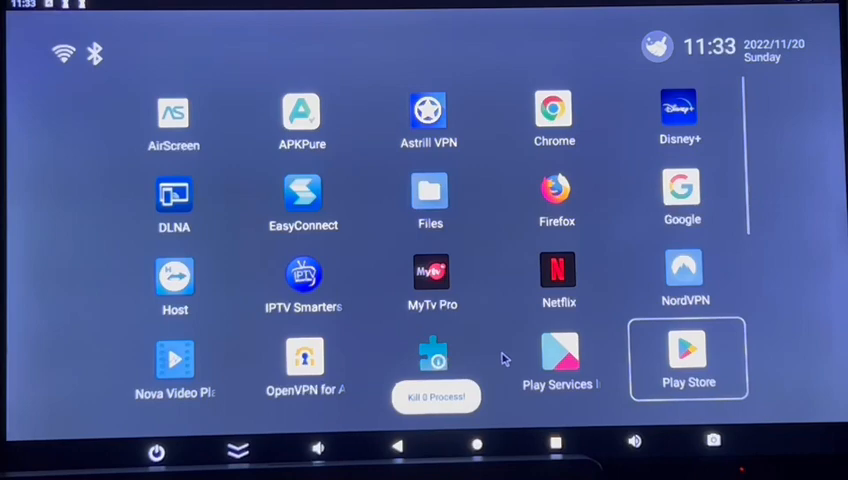
Scroll the app grid right and launch the reinstalled Disney+.
{"action": "scroll", "scroll_direction": "right", "scroll_amount": 3}
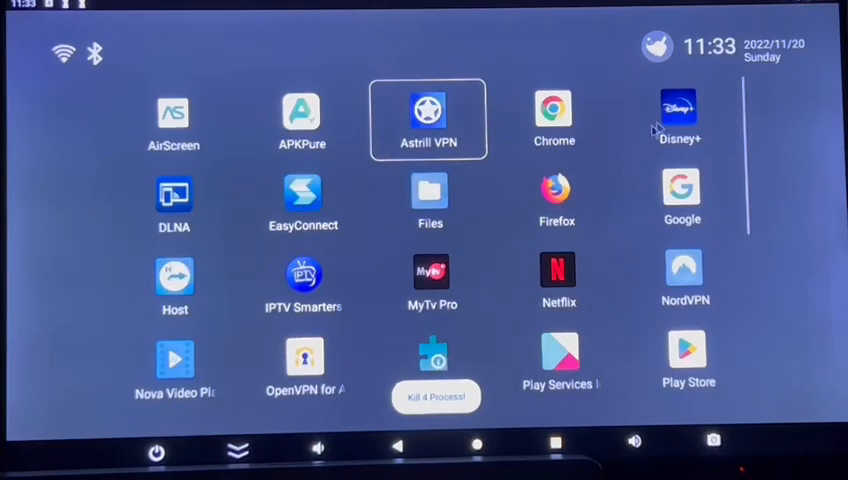
{"action": "left_click", "coordinate": [681, 107]}
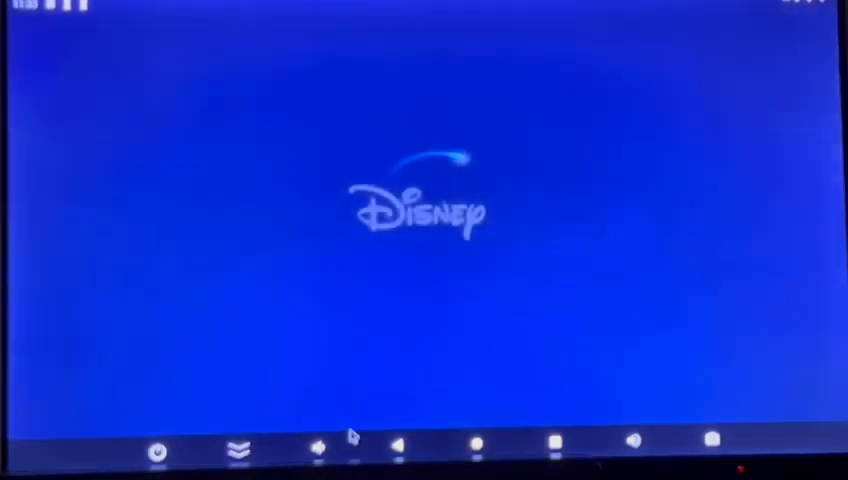